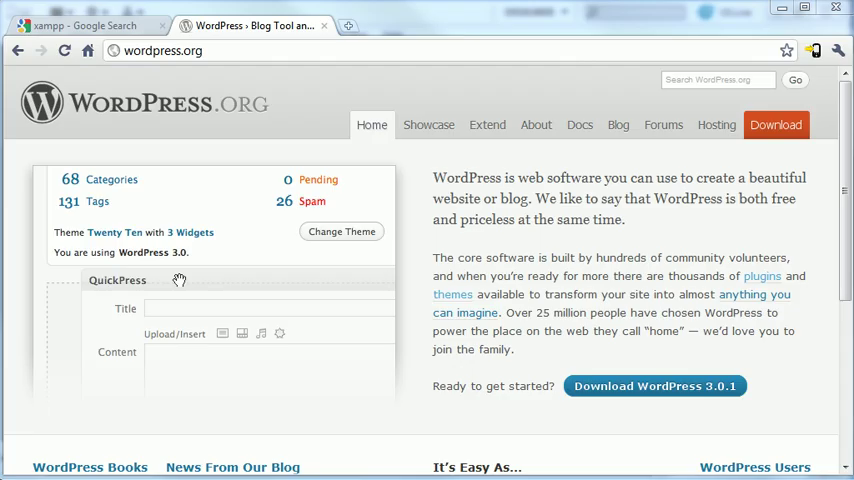
Step: From the Google 'xampp' results, reach apachefriends.org and its XAMPP for Windows 1.7.3 page
{"action": "key", "text": "alt+tab"}
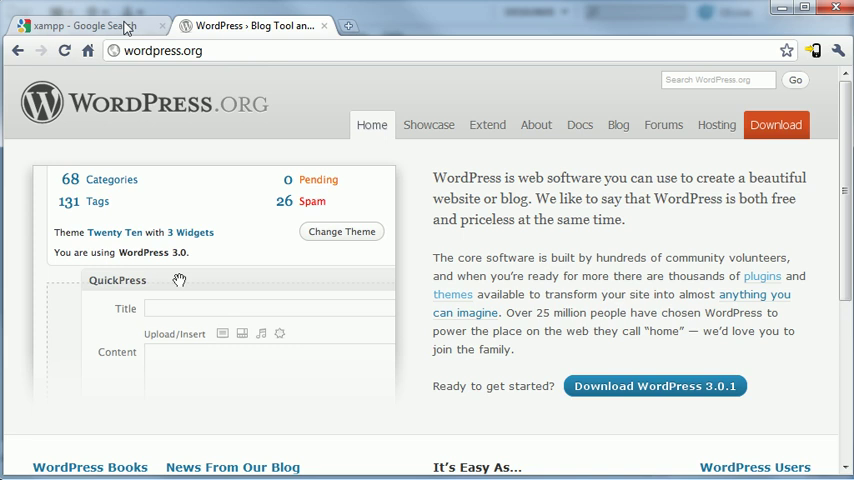
{"action": "left_click", "coordinate": [76, 24]}
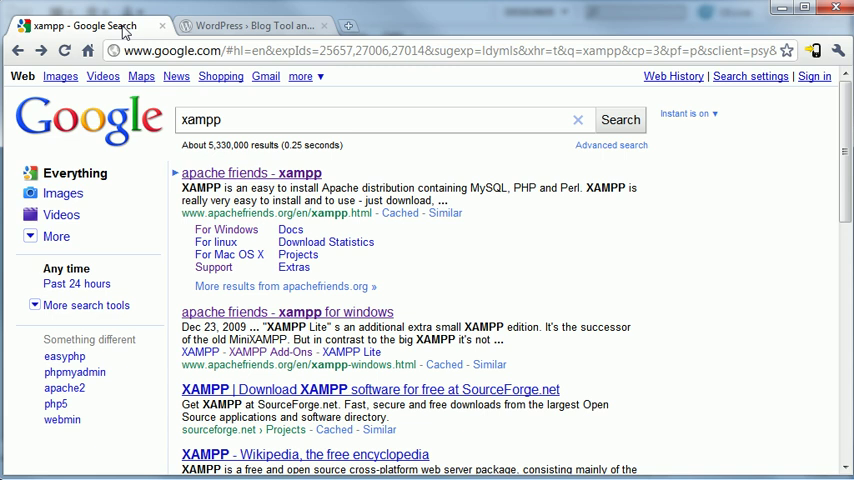
{"action": "left_click", "coordinate": [252, 172]}
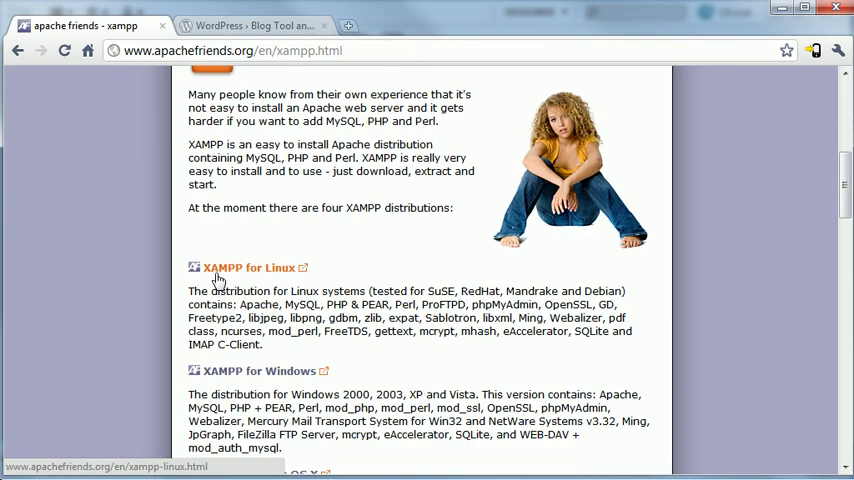
{"action": "scroll", "scroll_direction": "down", "scroll_amount": 3}
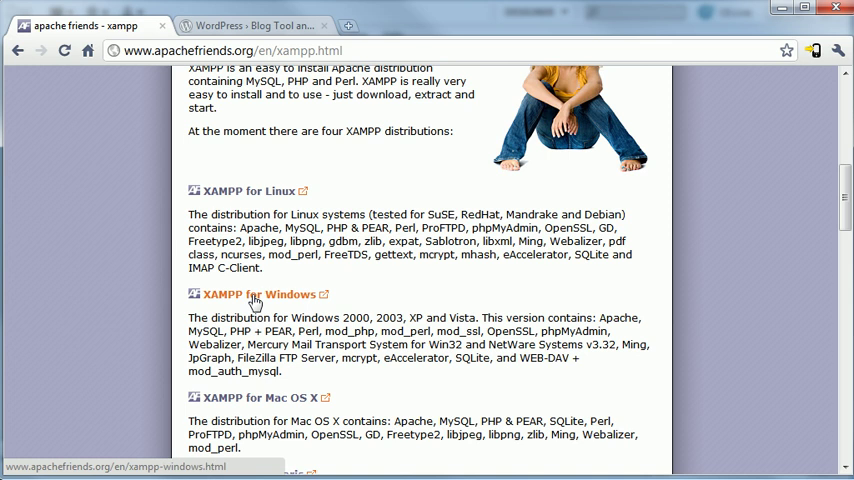
{"action": "left_click", "coordinate": [258, 294]}
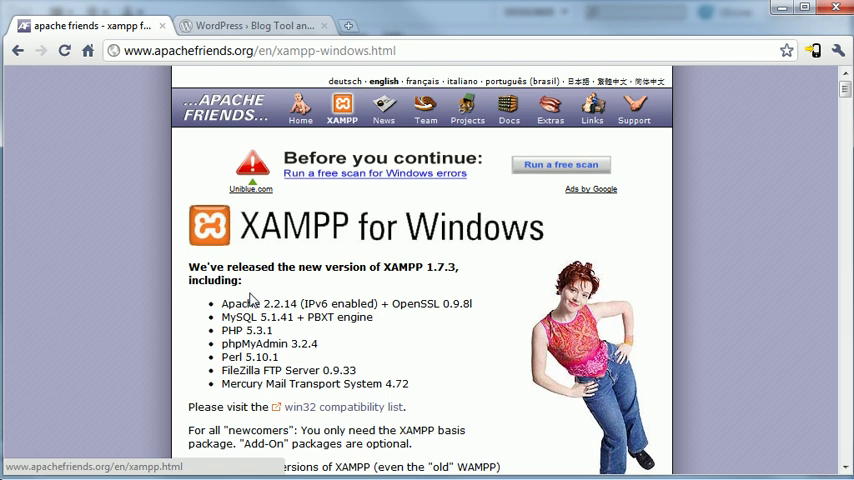
{"action": "scroll", "scroll_direction": "down", "scroll_amount": 3}
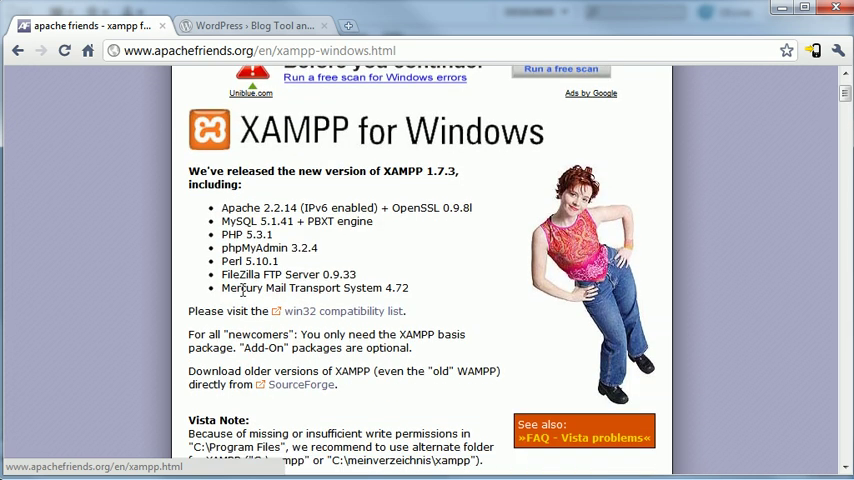
{"action": "mouse_move", "coordinate": [300, 384]}
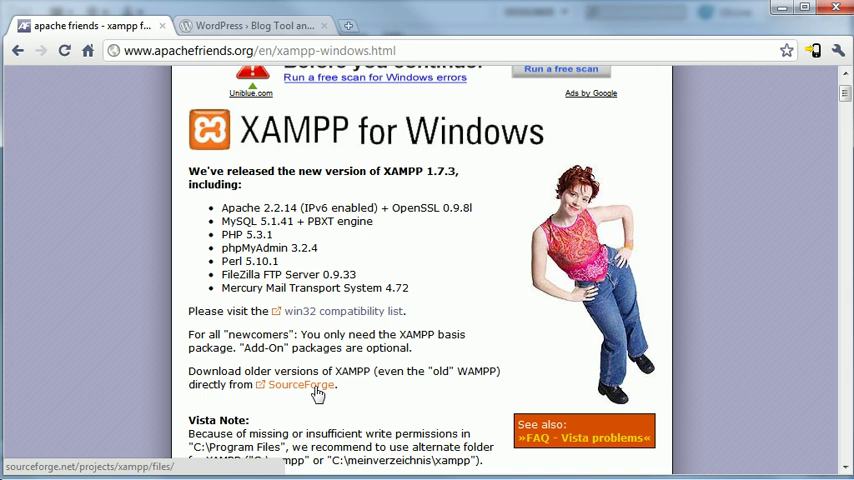
{"action": "mouse_move", "coordinate": [204, 68]}
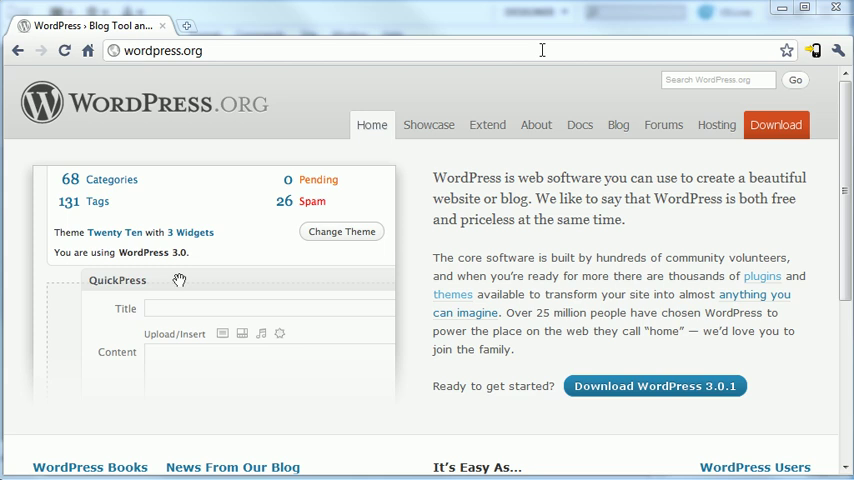
{"action": "mouse_move", "coordinate": [490, 74]}
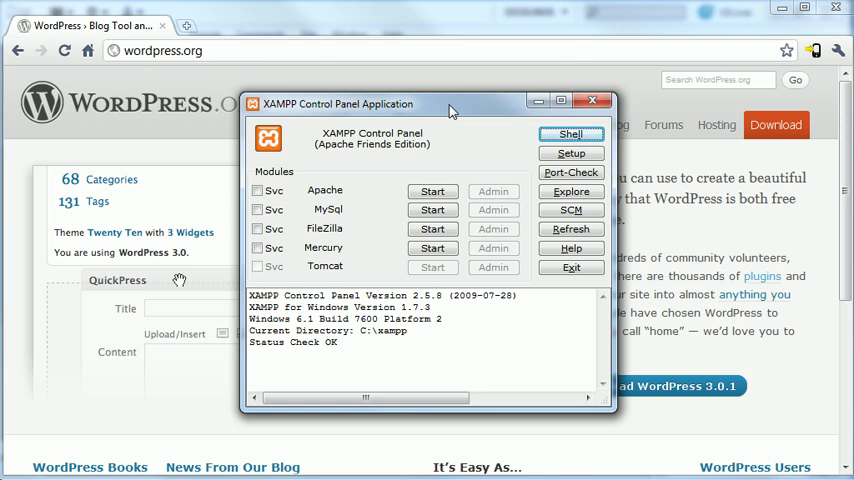
Step: Start Apache in the XAMPP Control Panel until its status shows Running
{"action": "left_click", "coordinate": [432, 192]}
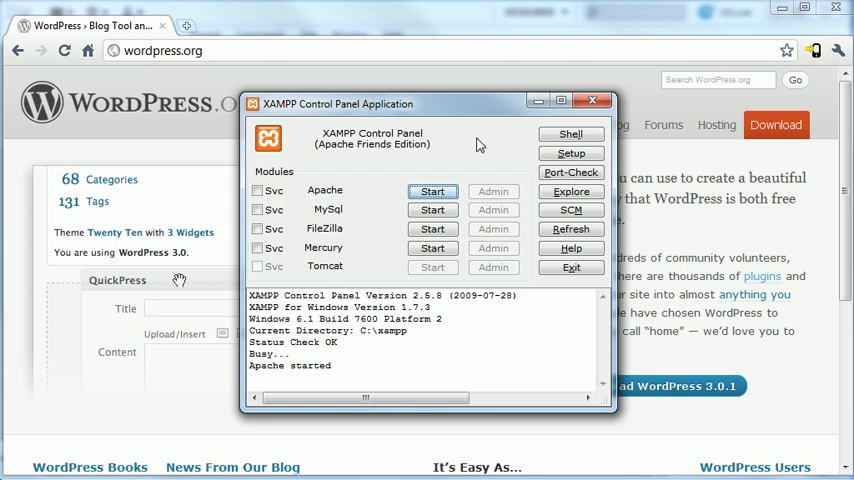
{"action": "left_click", "coordinate": [432, 192]}
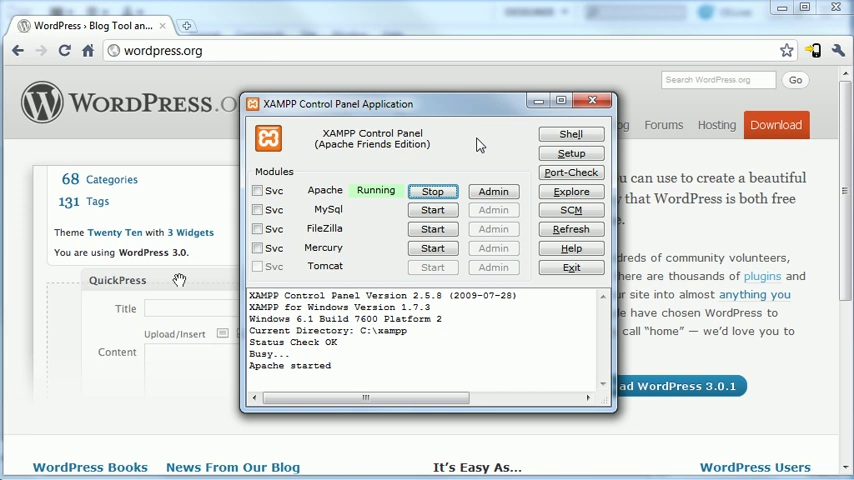
{"action": "mouse_move", "coordinate": [392, 178]}
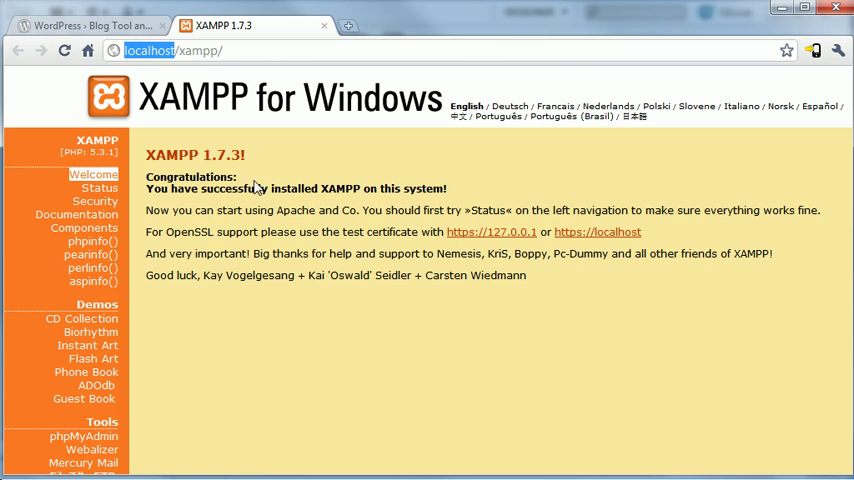
{"action": "mouse_move", "coordinate": [274, 174]}
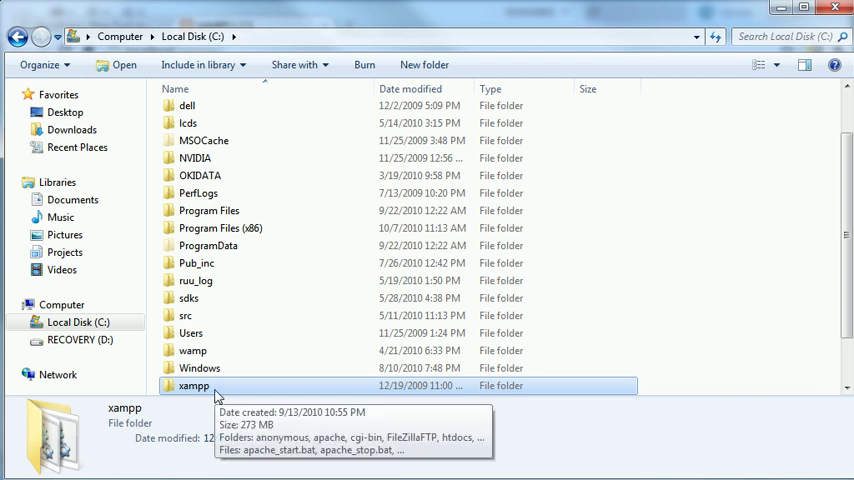
{"action": "mouse_move", "coordinate": [348, 440]}
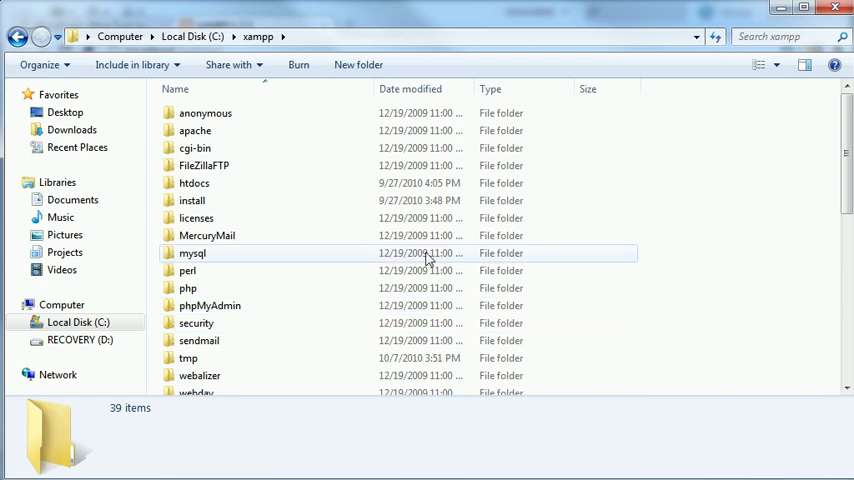
Step: Browse C:\xampp\htdocs and its xampp subfolder, then return to the htdocs web root
{"action": "left_click", "coordinate": [194, 184]}
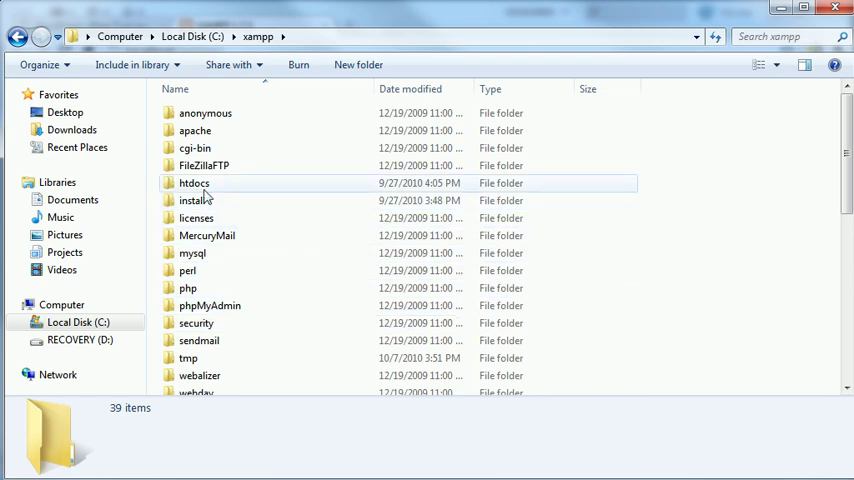
{"action": "double_click", "coordinate": [194, 184]}
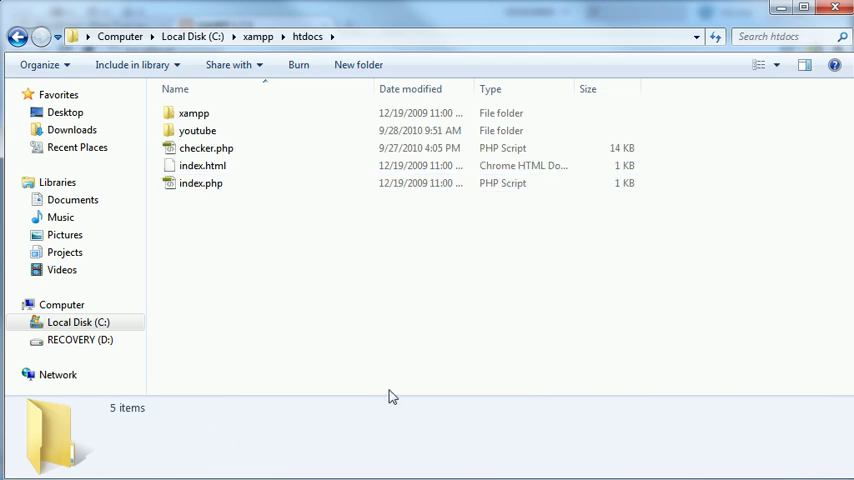
{"action": "mouse_move", "coordinate": [276, 330]}
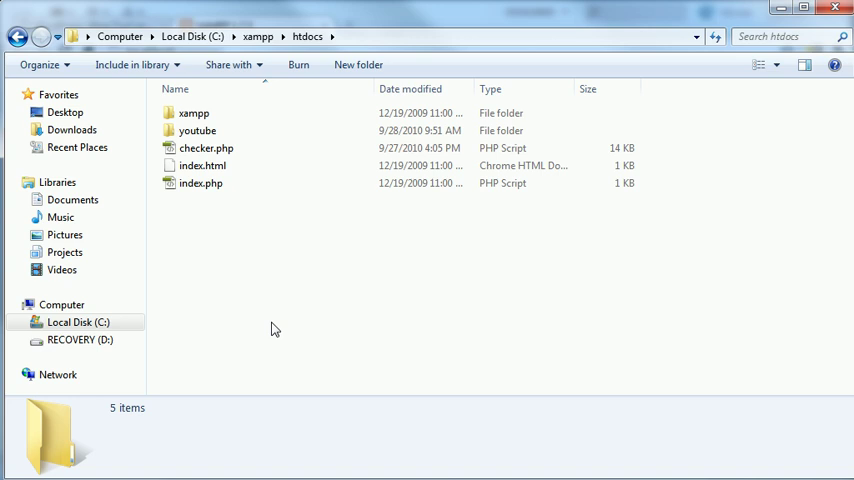
{"action": "mouse_move", "coordinate": [496, 22]}
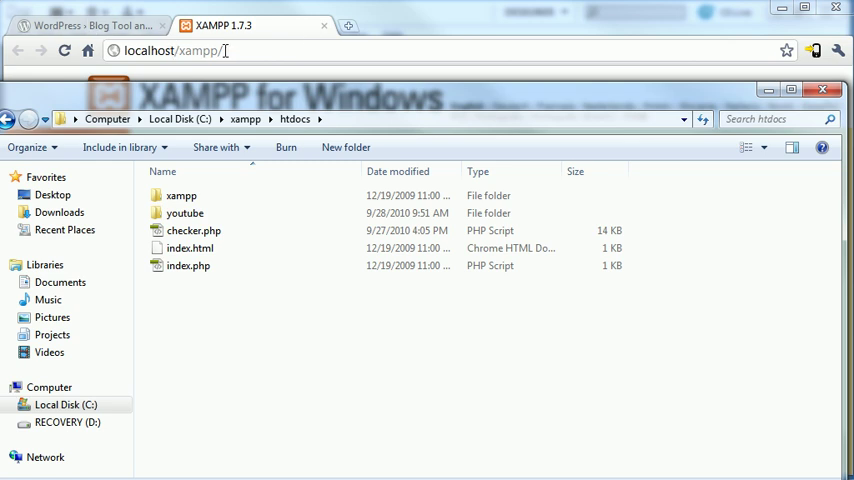
{"action": "left_click", "coordinate": [180, 196]}
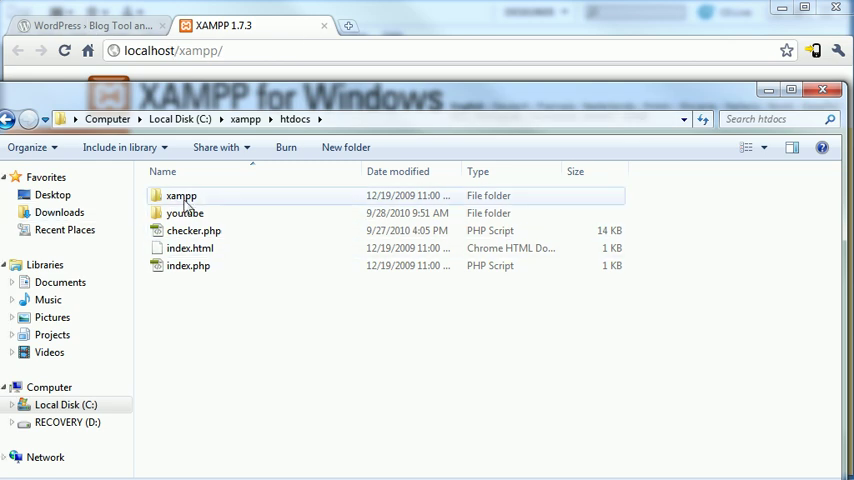
{"action": "mouse_move", "coordinate": [180, 196]}
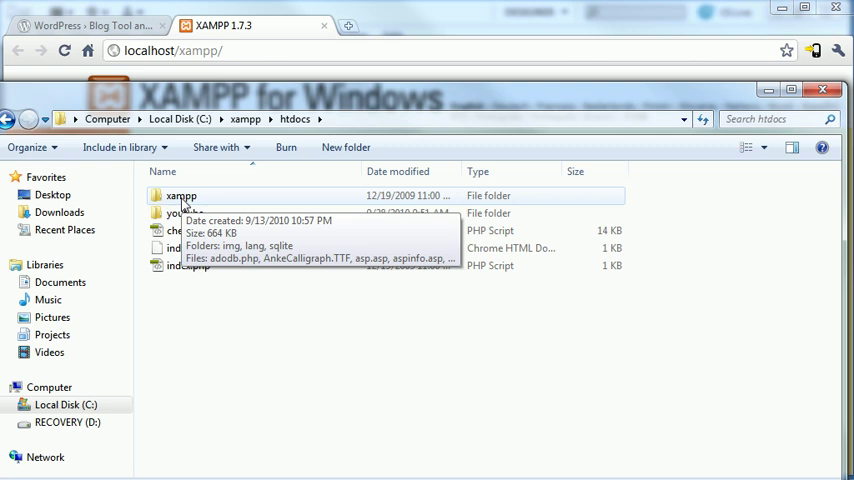
{"action": "double_click", "coordinate": [180, 196]}
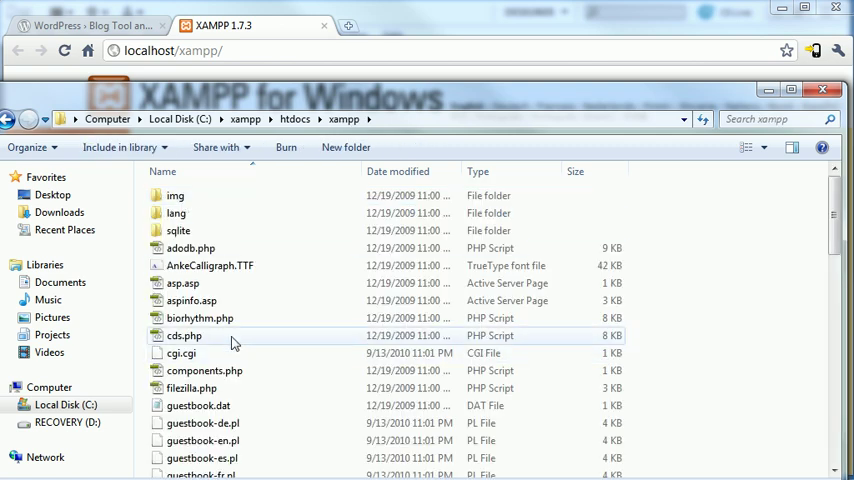
{"action": "scroll", "scroll_direction": "down", "scroll_amount": 3}
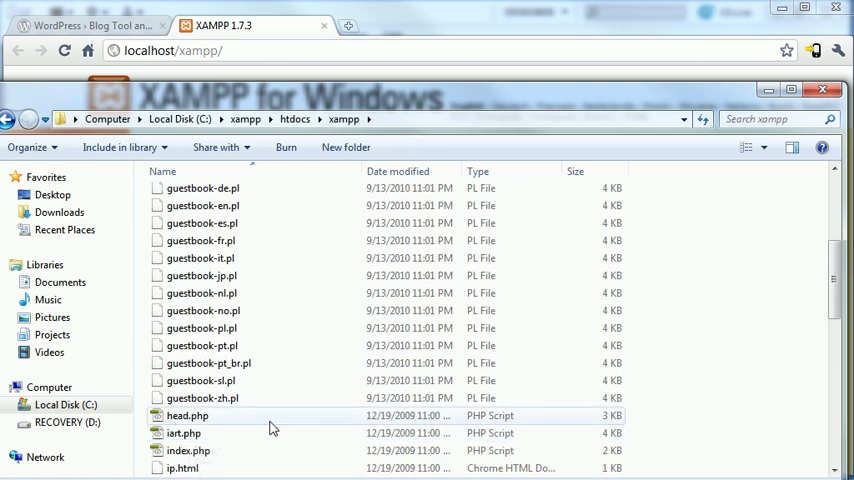
{"action": "left_click", "coordinate": [188, 398]}
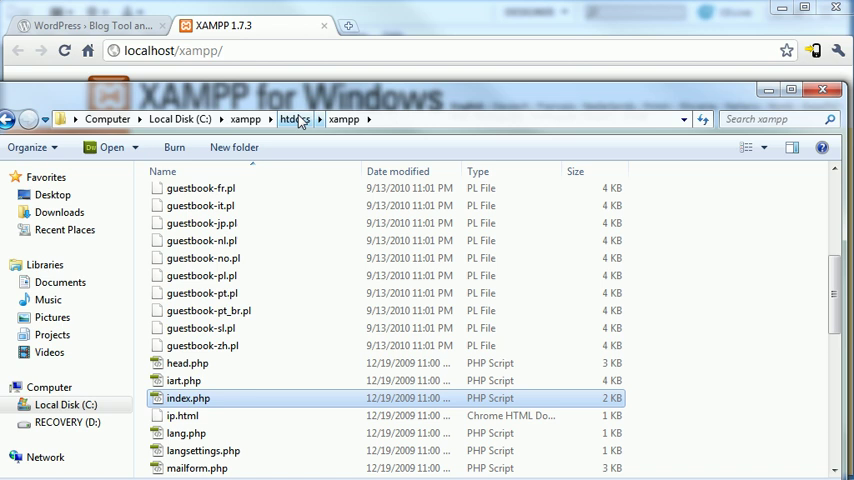
{"action": "left_click", "coordinate": [294, 120]}
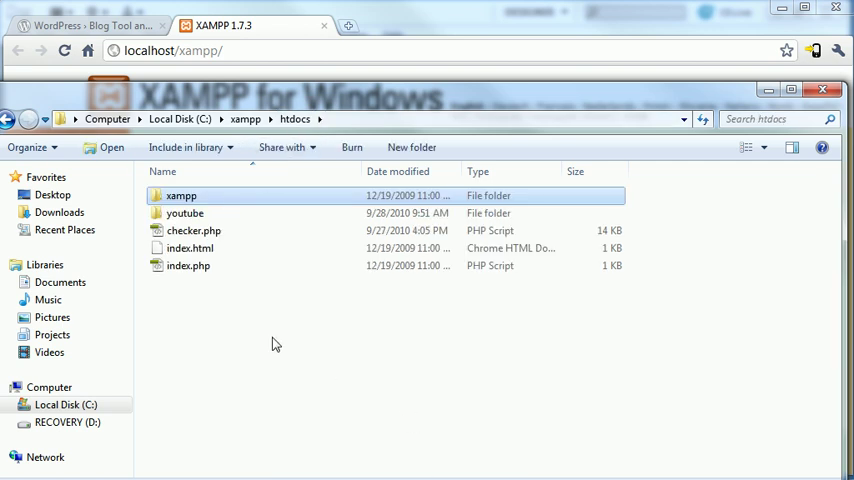
{"action": "right_click", "coordinate": [276, 344]}
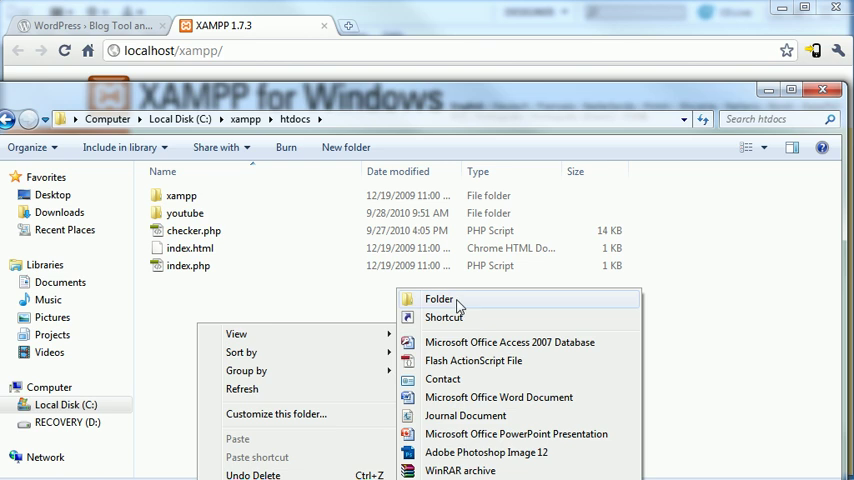
Step: Create a new folder named blog inside htdocs via New > Folder
{"action": "left_click", "coordinate": [440, 298]}
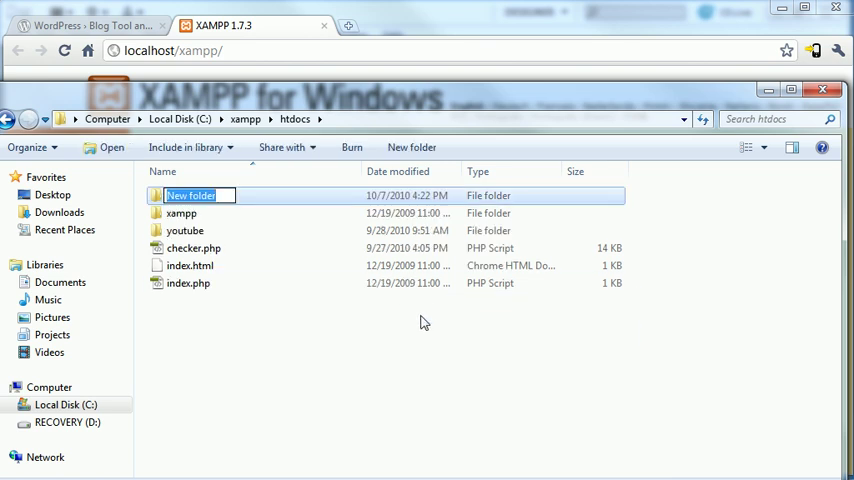
{"action": "type", "text": "blog"}
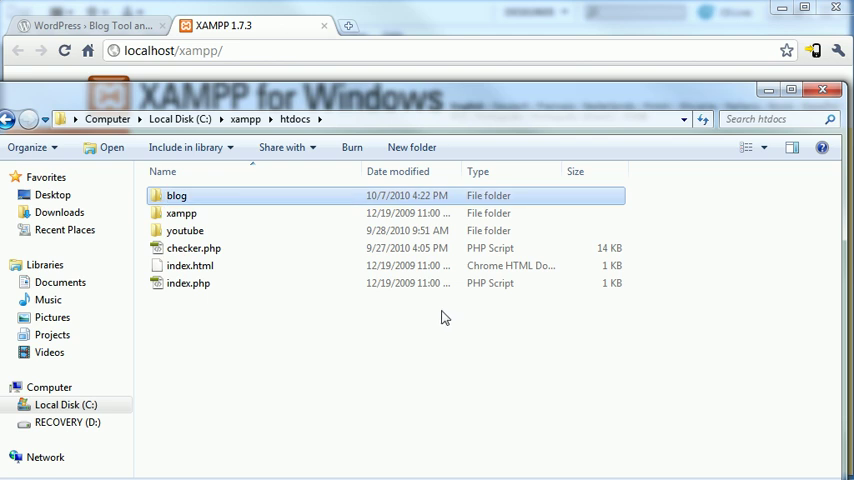
{"action": "double_click", "coordinate": [176, 196]}
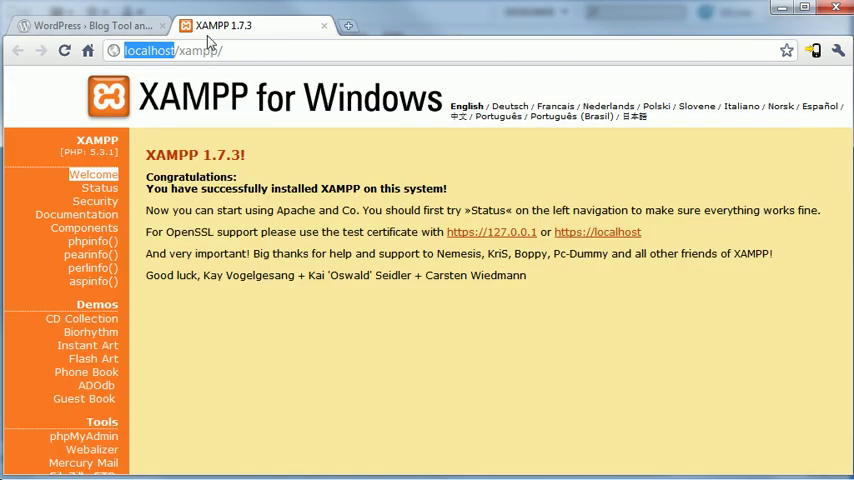
Step: From WordPress.org's Download page, download the WordPress 3.0.1 zip
{"action": "left_click", "coordinate": [90, 24]}
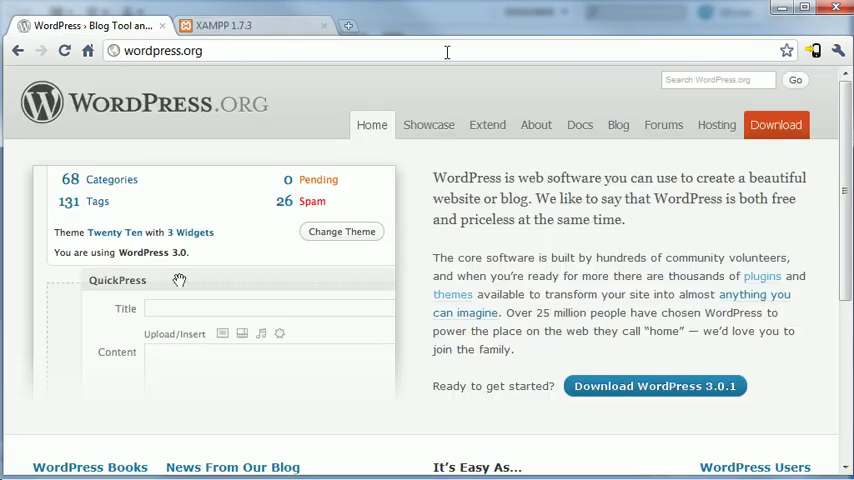
{"action": "left_click", "coordinate": [776, 124]}
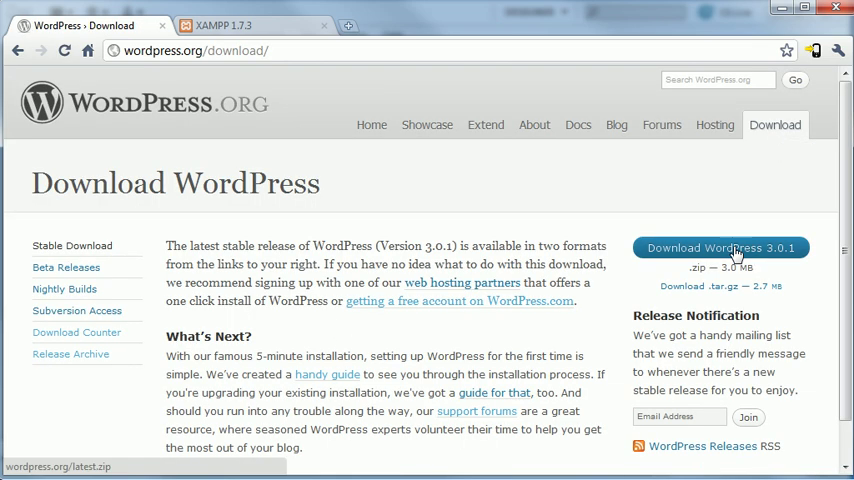
{"action": "left_click", "coordinate": [720, 246]}
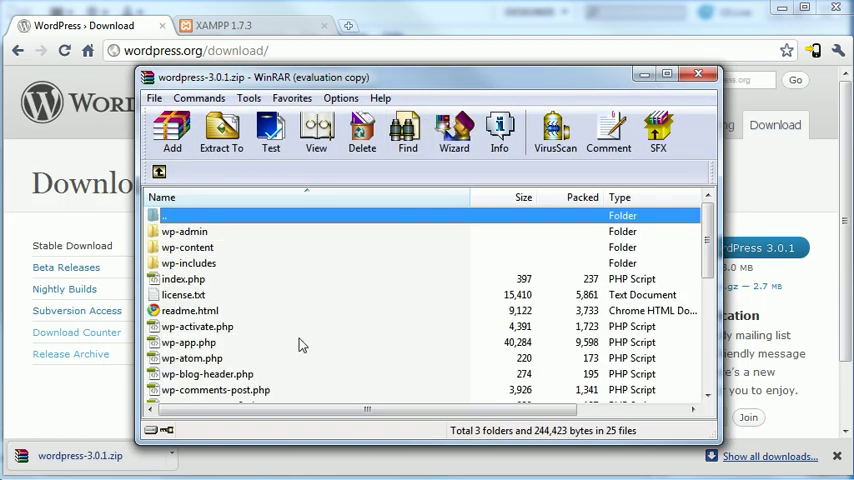
Step: Extract the WordPress archive with C:\xampp\htdocs\blog as the WinRAR destination
{"action": "left_click", "coordinate": [220, 132]}
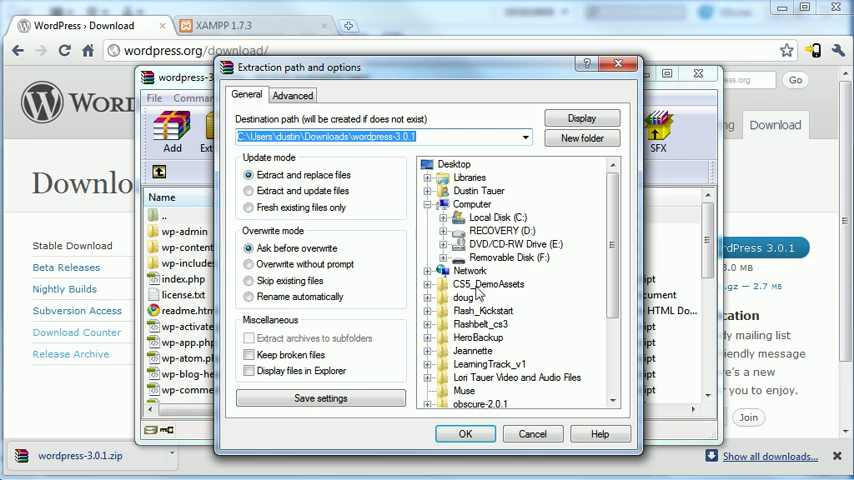
{"action": "left_click", "coordinate": [496, 216]}
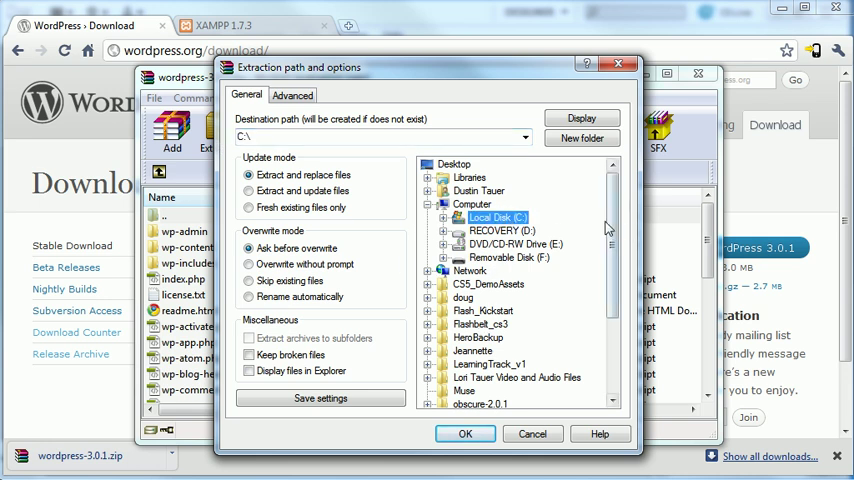
{"action": "scroll", "scroll_direction": "down", "scroll_amount": 3}
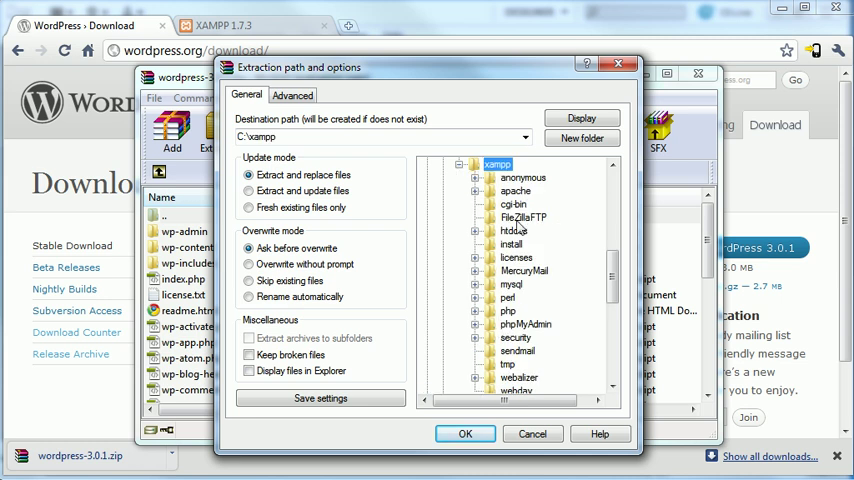
{"action": "left_click", "coordinate": [514, 232]}
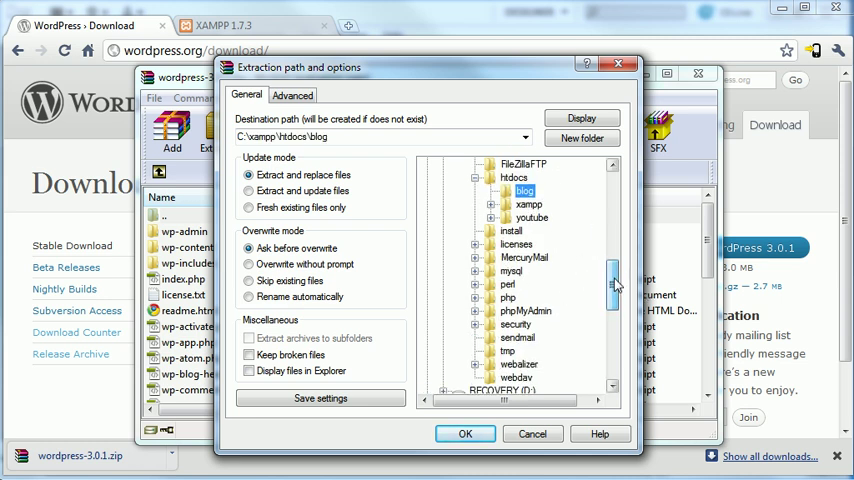
{"action": "left_click", "coordinate": [464, 432]}
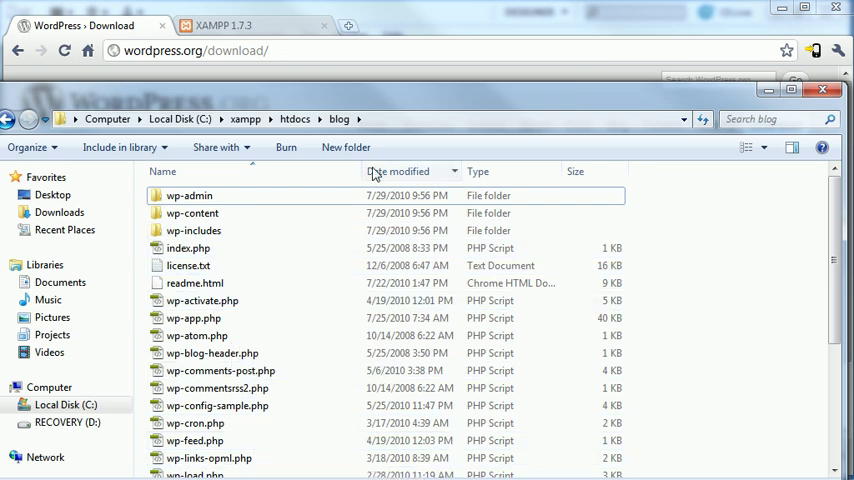
{"action": "mouse_move", "coordinate": [310, 300]}
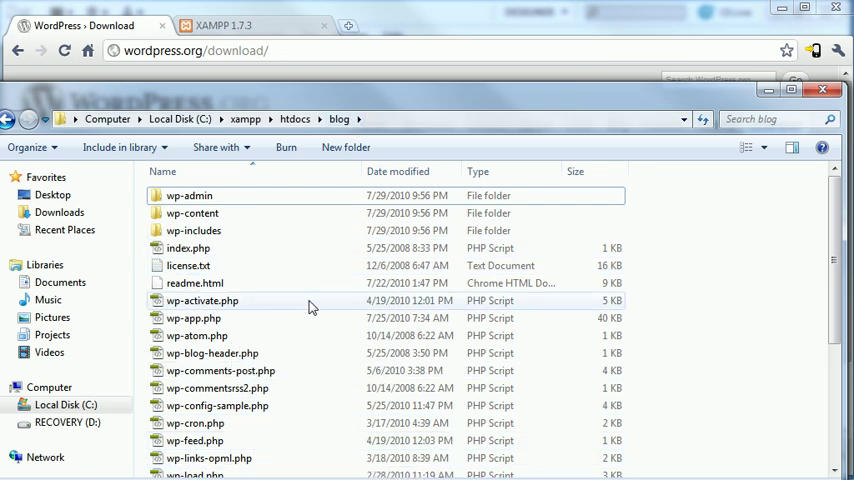
{"action": "mouse_move", "coordinate": [670, 176]}
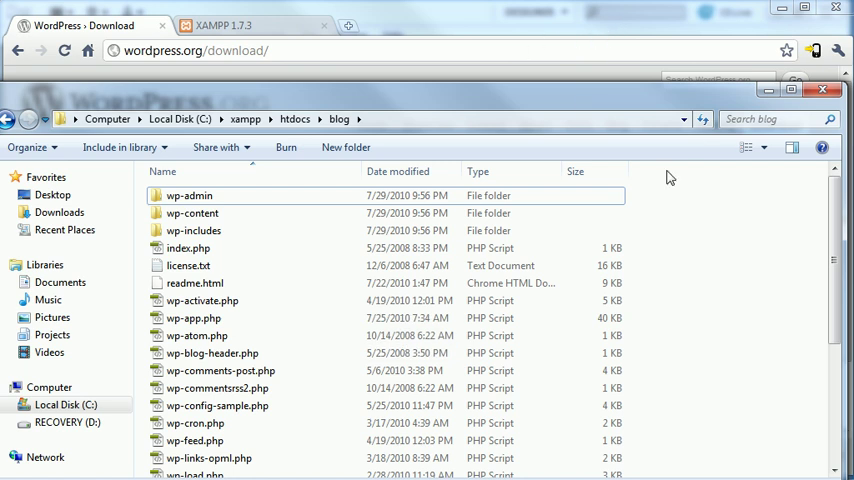
{"action": "mouse_move", "coordinate": [408, 248]}
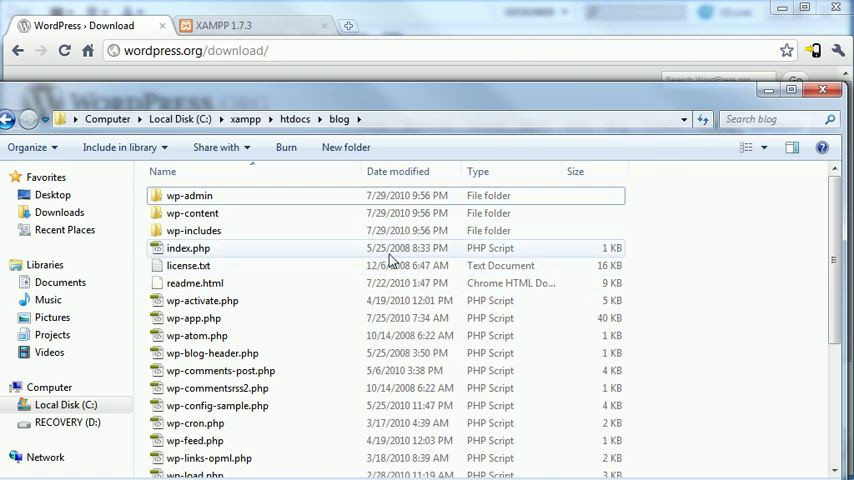
{"action": "mouse_move", "coordinate": [344, 212]}
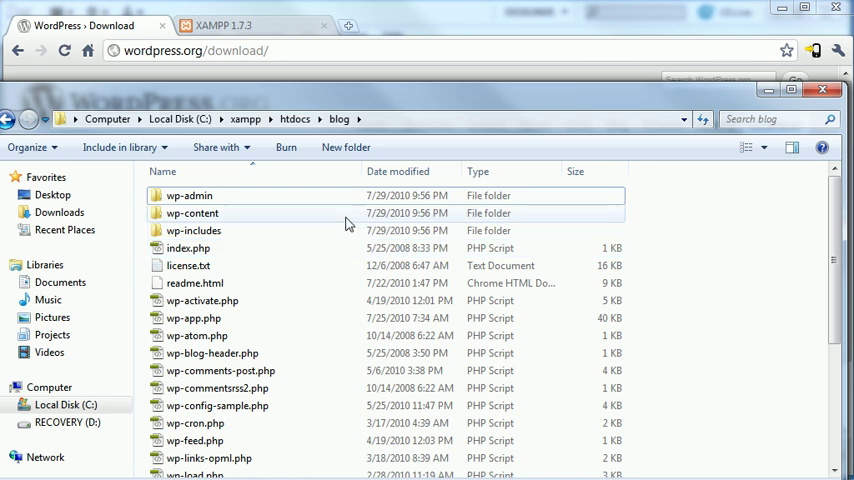
{"action": "mouse_move", "coordinate": [370, 208]}
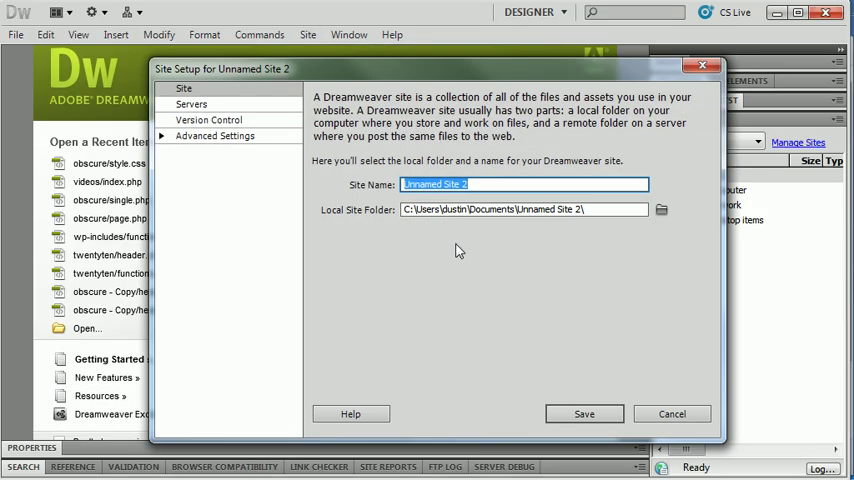
Step: Name the site 'XAMPP Blog' and choose C:\xampp\htdocs\blog as its local site folder
{"action": "type", "text": "X"}
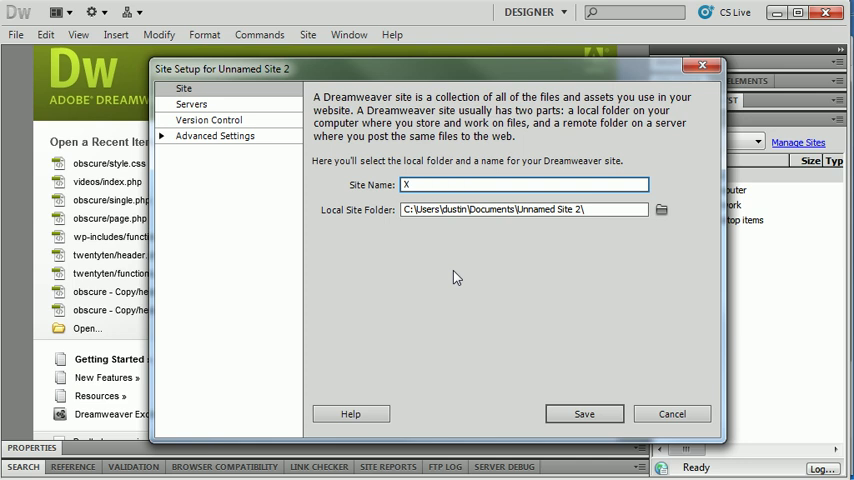
{"action": "type", "text": "AMPP Blog"}
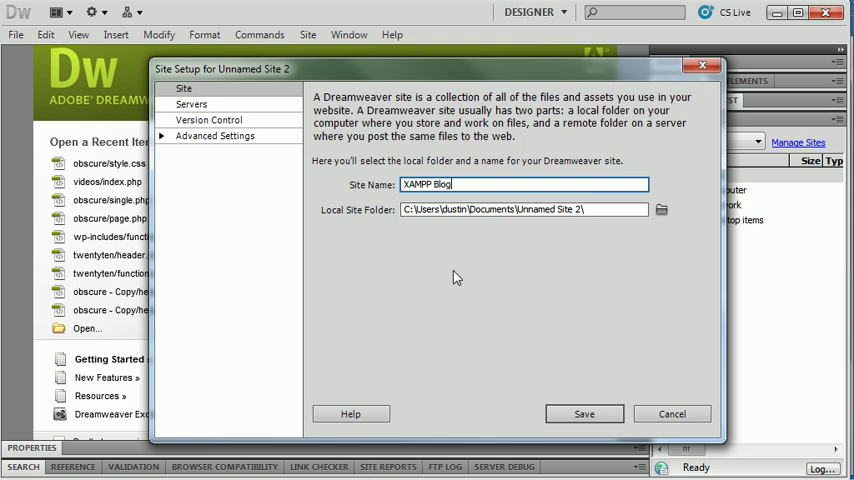
{"action": "left_click", "coordinate": [660, 208]}
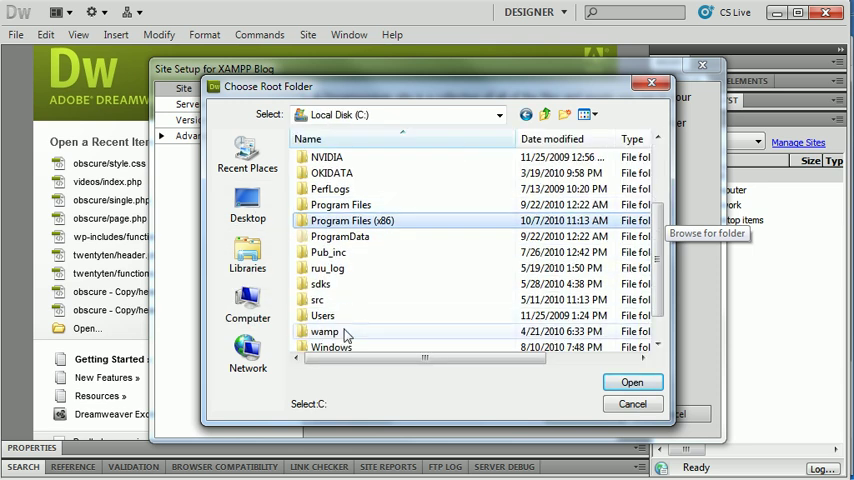
{"action": "double_click", "coordinate": [324, 332]}
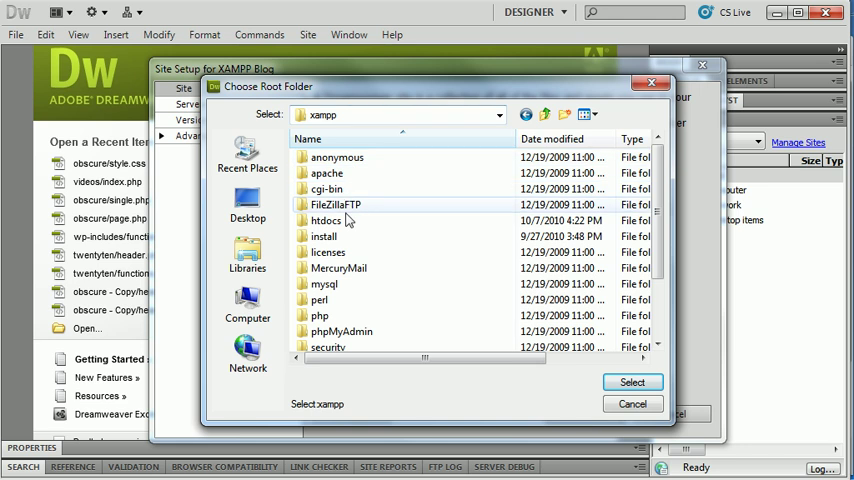
{"action": "double_click", "coordinate": [328, 220]}
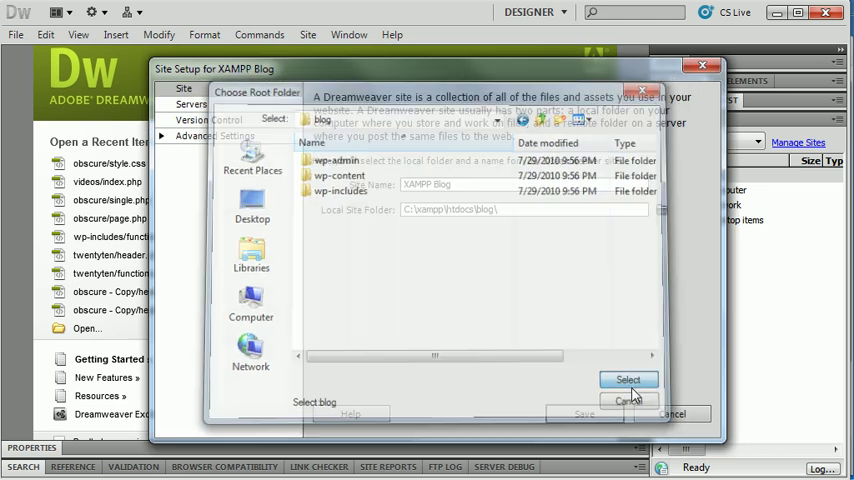
{"action": "left_click", "coordinate": [628, 380]}
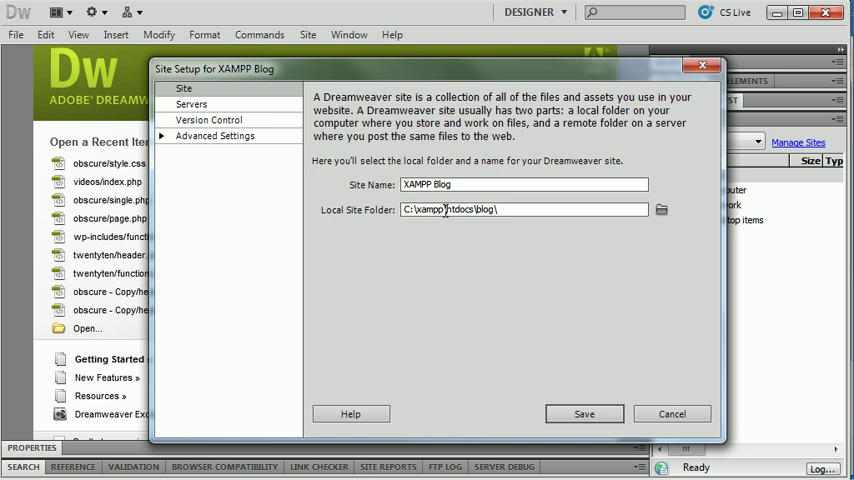
{"action": "double_click", "coordinate": [462, 210]}
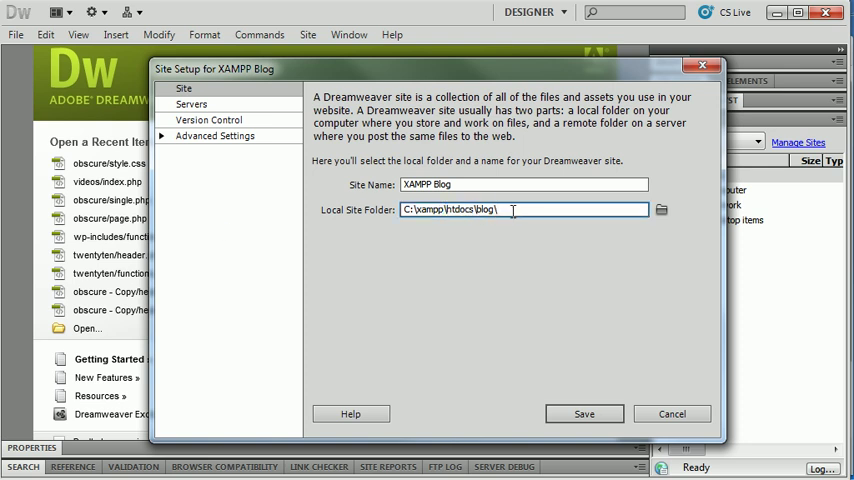
Step: Add server 'XAMPP Blog Server' using Local/Network with server folder C:\xampp\htdocs\blog
{"action": "left_click", "coordinate": [192, 104]}
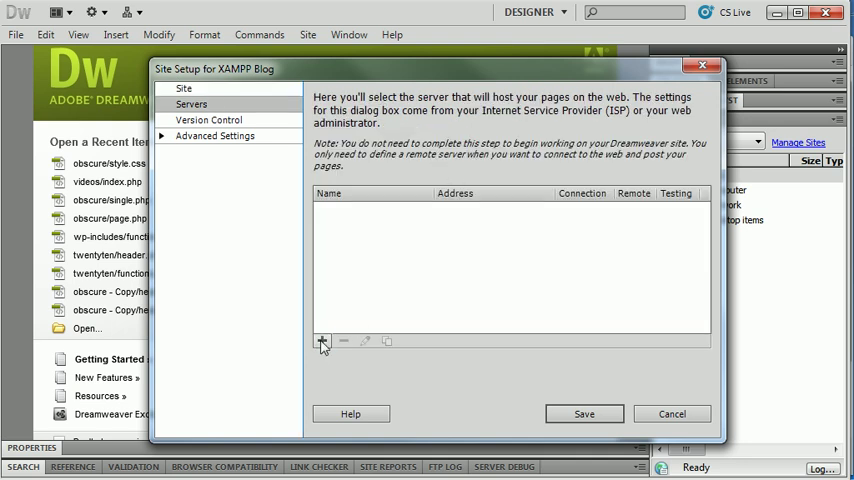
{"action": "left_click", "coordinate": [322, 340]}
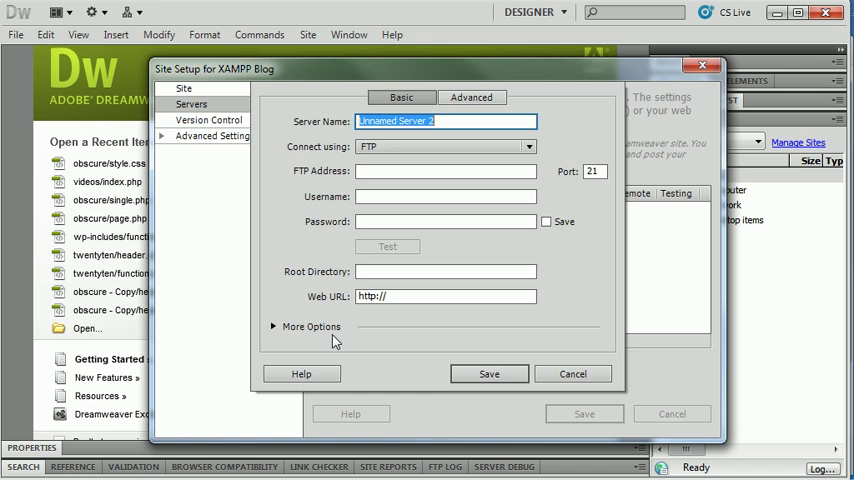
{"action": "type", "text": "XAMPP Blog Server"}
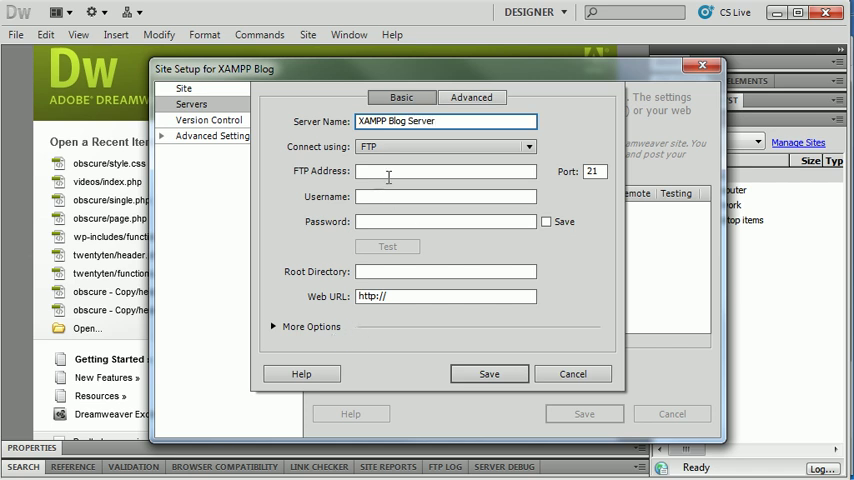
{"action": "left_click", "coordinate": [528, 146]}
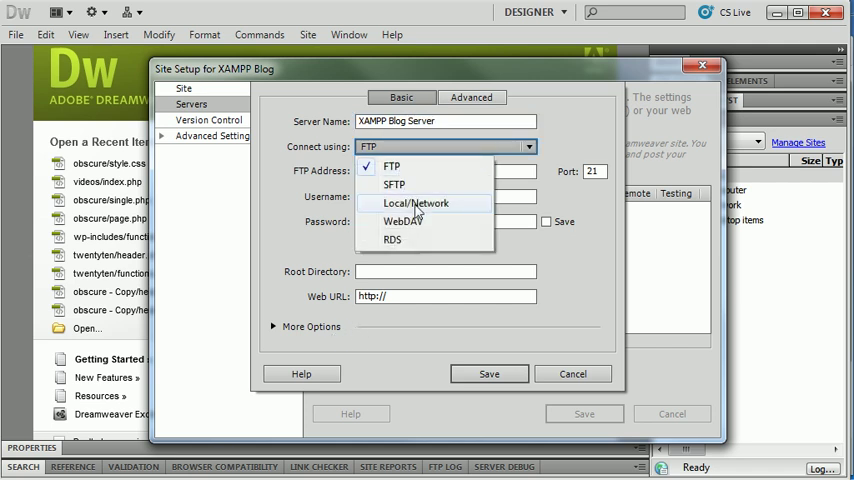
{"action": "left_click", "coordinate": [416, 204]}
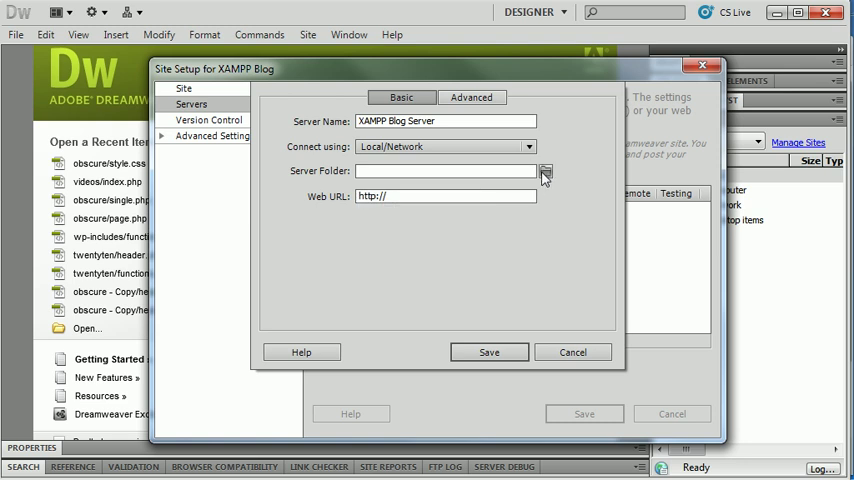
{"action": "left_click", "coordinate": [544, 172]}
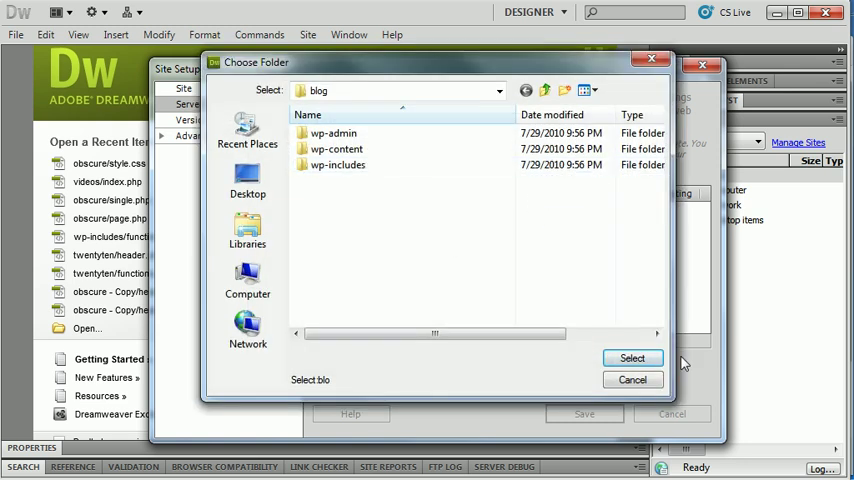
{"action": "left_click", "coordinate": [632, 358]}
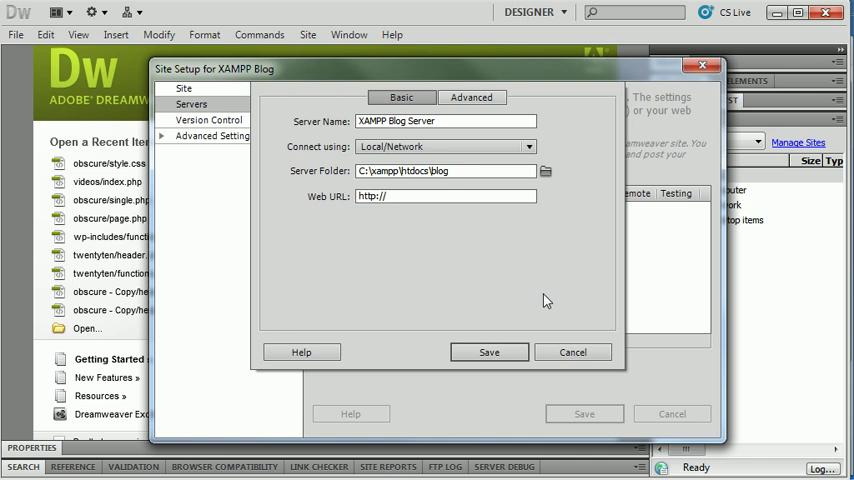
{"action": "mouse_move", "coordinate": [224, 220]}
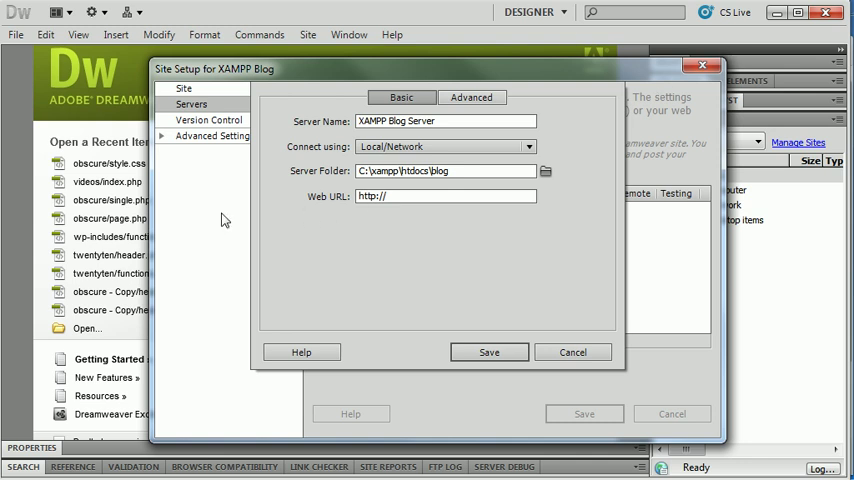
{"action": "left_click", "coordinate": [444, 196]}
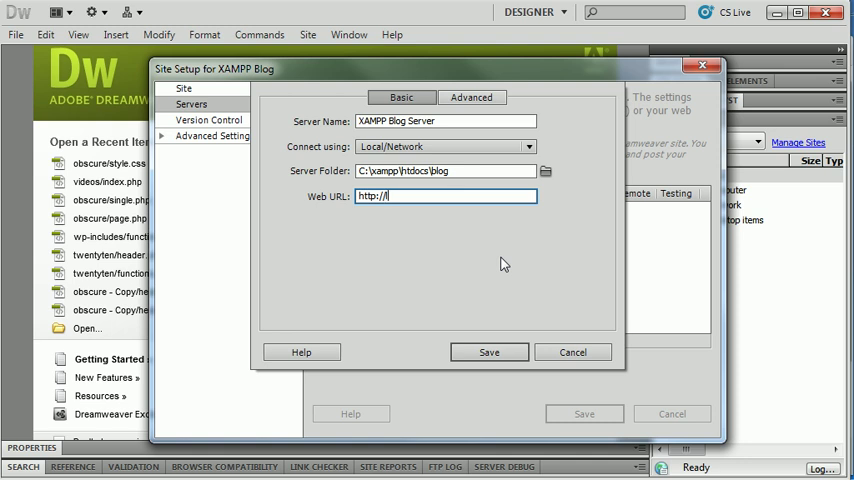
{"action": "type", "text": "localhost"}
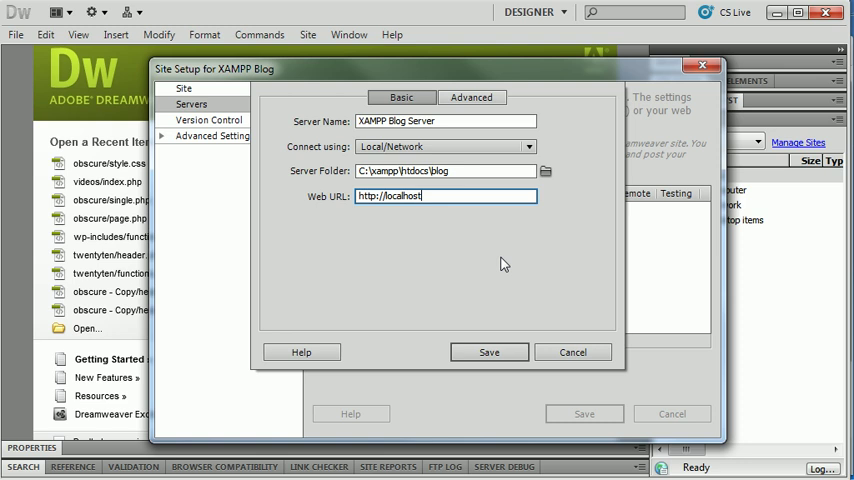
{"action": "type", "text": "/"}
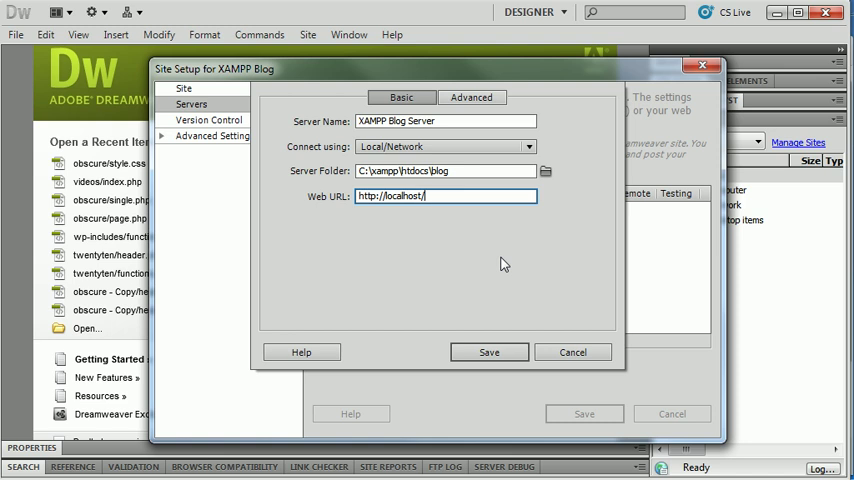
{"action": "type", "text": "bl"}
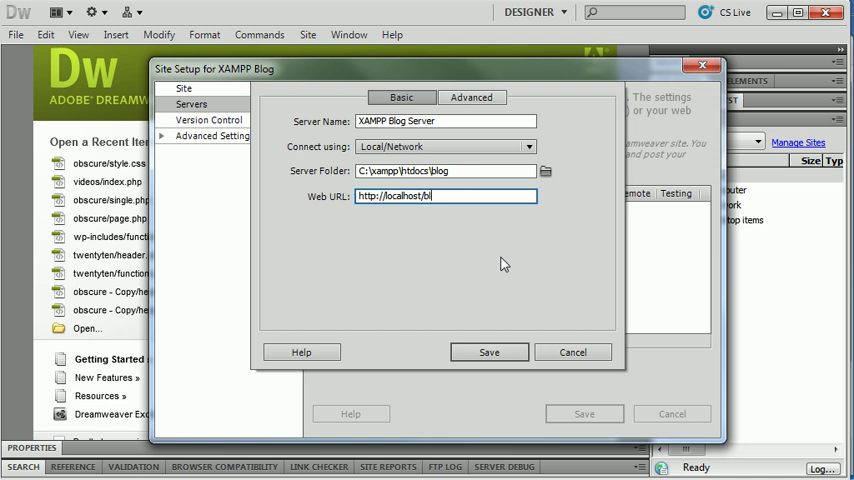
{"action": "type", "text": "og/"}
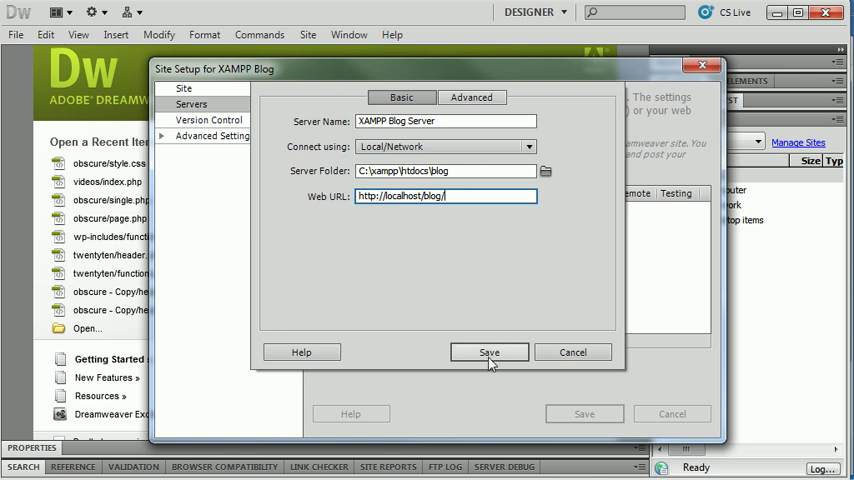
Step: Save the server, mark it Testing instead of Remote, and save the site setup
{"action": "left_click", "coordinate": [488, 352]}
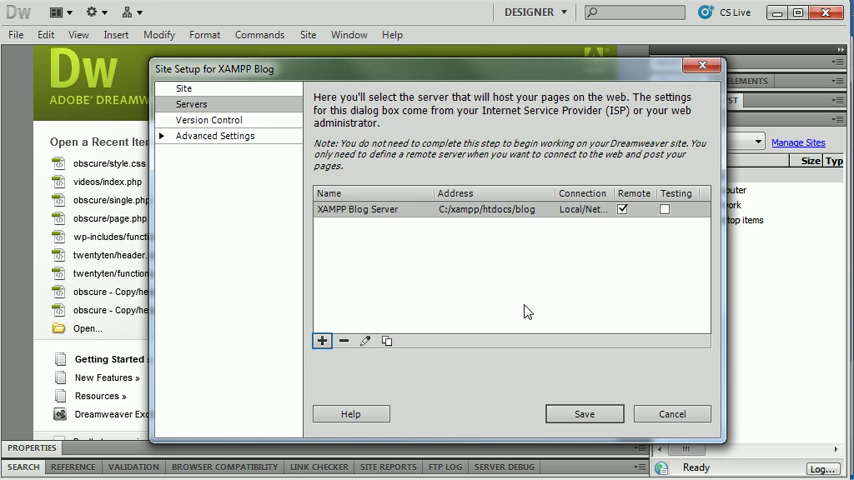
{"action": "left_click", "coordinate": [622, 208]}
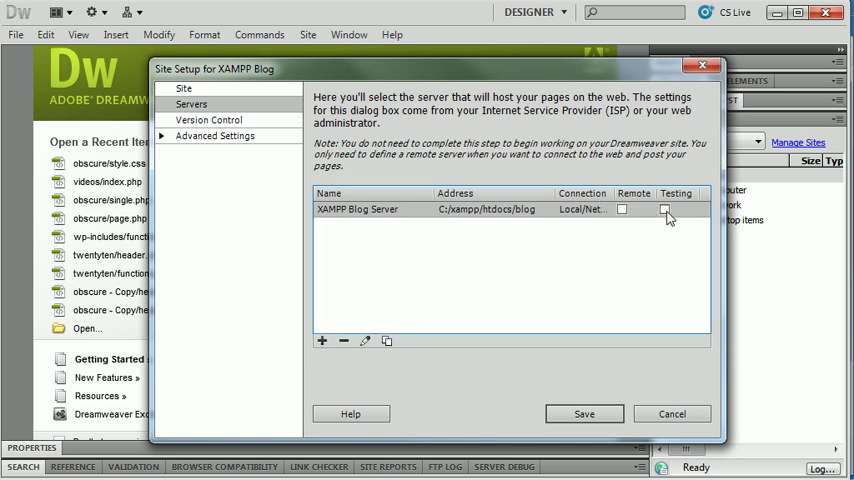
{"action": "left_click", "coordinate": [664, 208]}
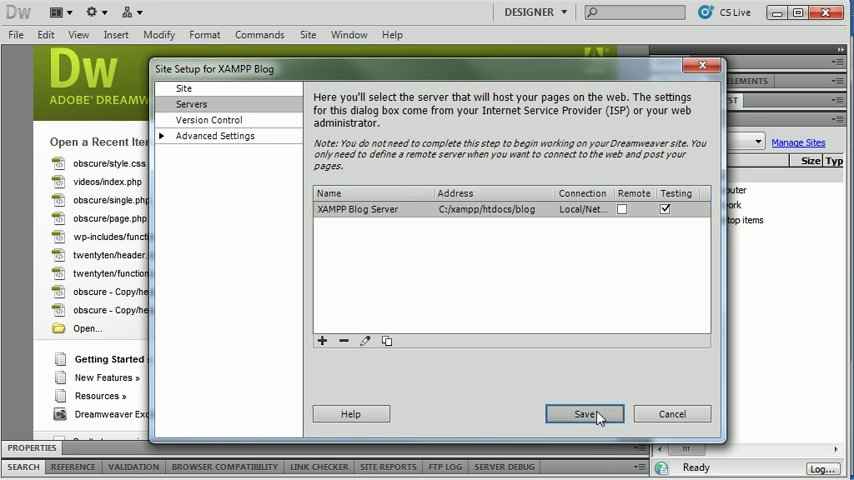
{"action": "left_click", "coordinate": [584, 414]}
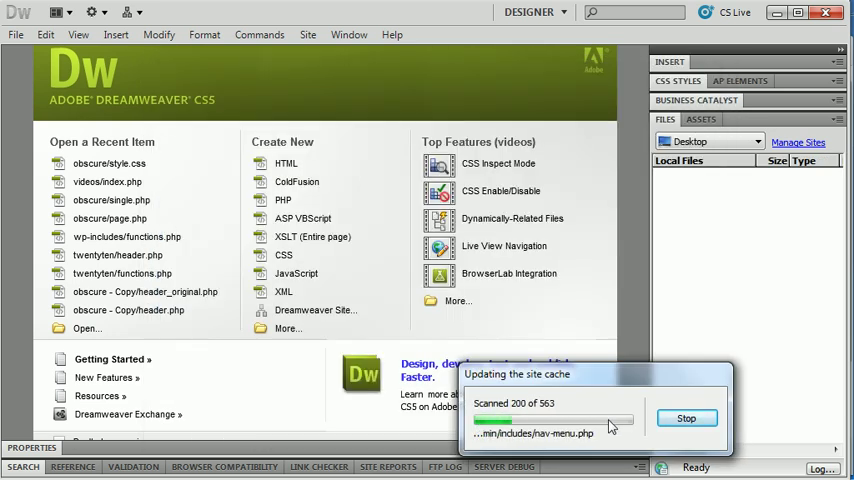